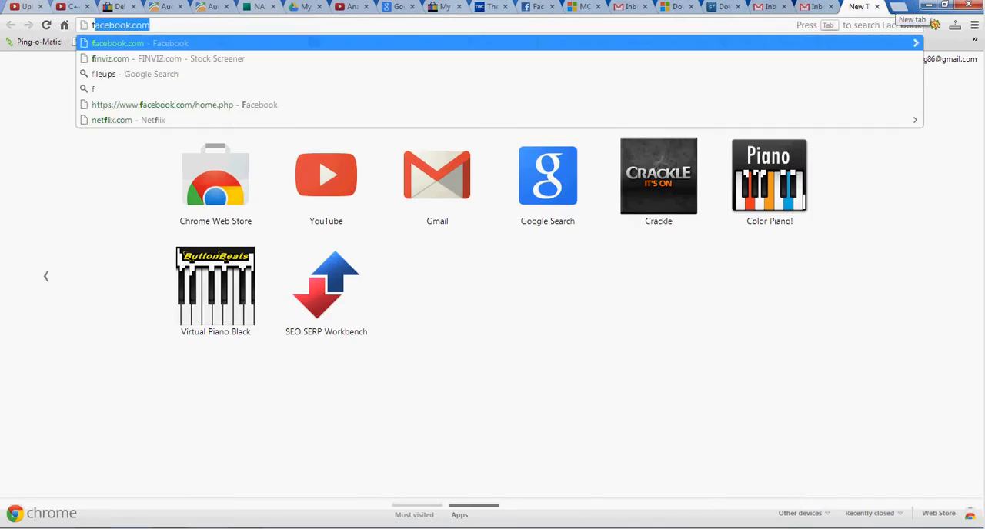
Type 'devc' into a new Chrome tab's omnibox to surface the Dev-C++ Resource Site suggestion.
{"action": "type", "text": "dev"}
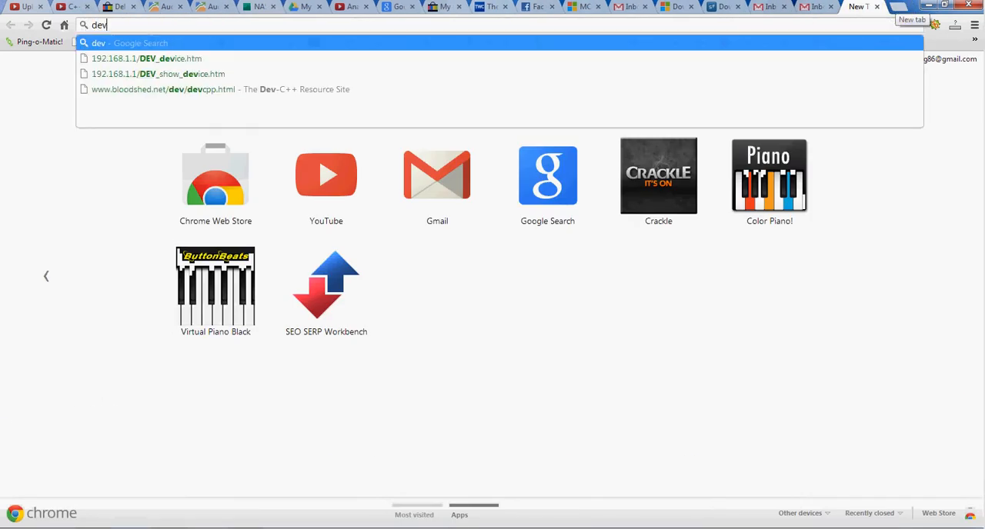
{"action": "type", "text": "c"}
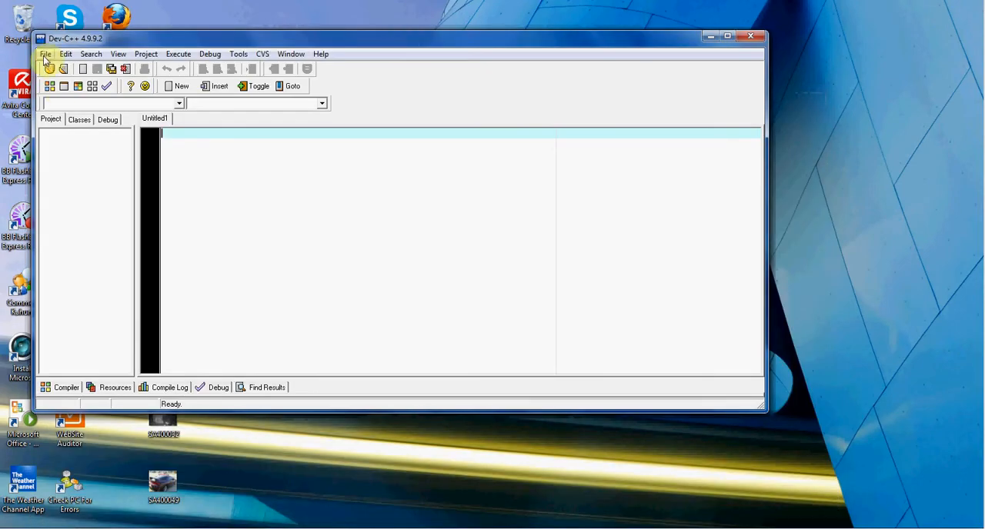
Create the empty Untitled1 source file from File > New > Source File.
{"action": "left_click", "coordinate": [45, 54]}
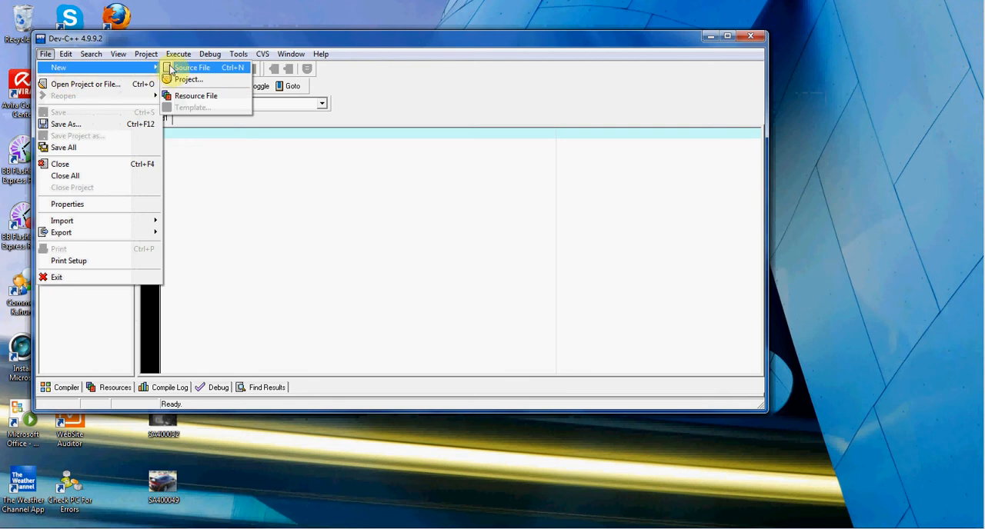
{"action": "left_click", "coordinate": [192, 68]}
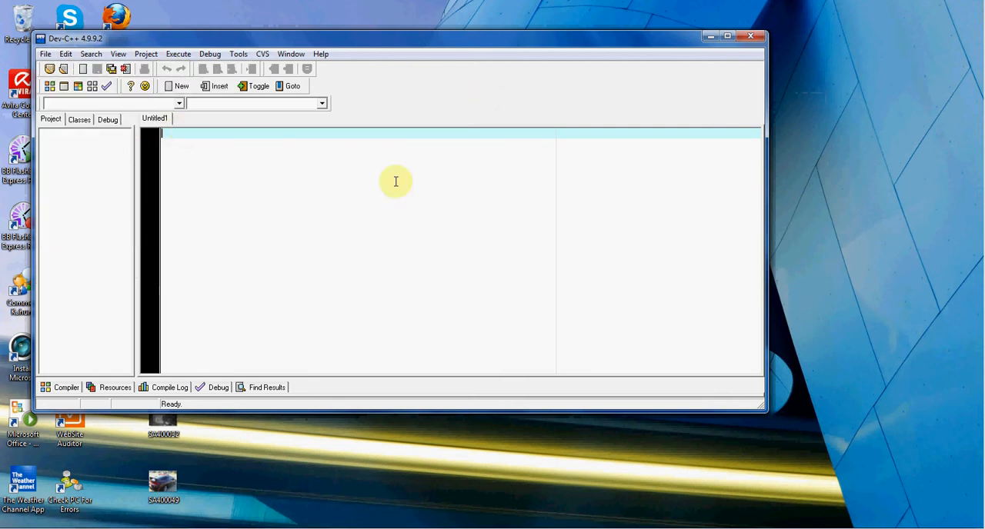
{"action": "mouse_move", "coordinate": [353, 103]}
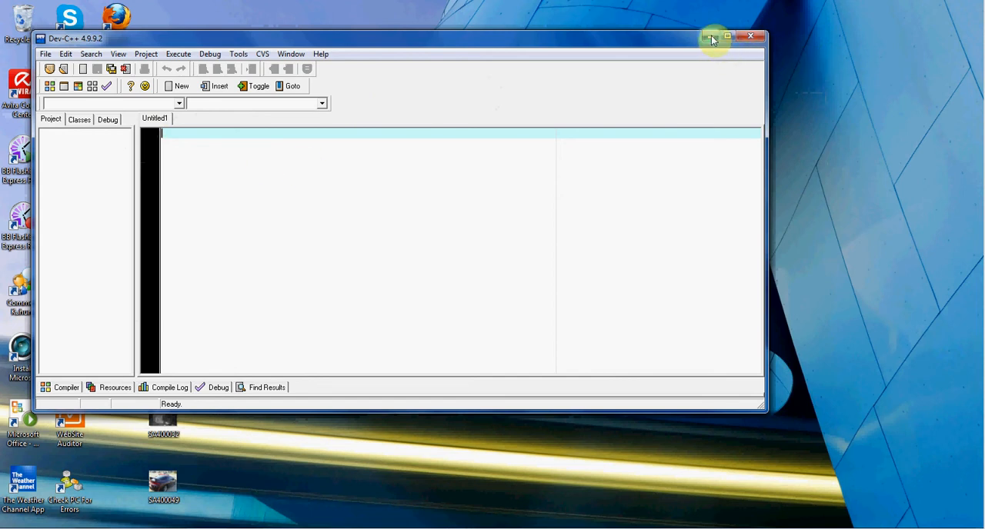
Dismiss the Dev-C++ window to the desktop and reveal the system tray's hidden icons.
{"action": "left_click", "coordinate": [726, 36]}
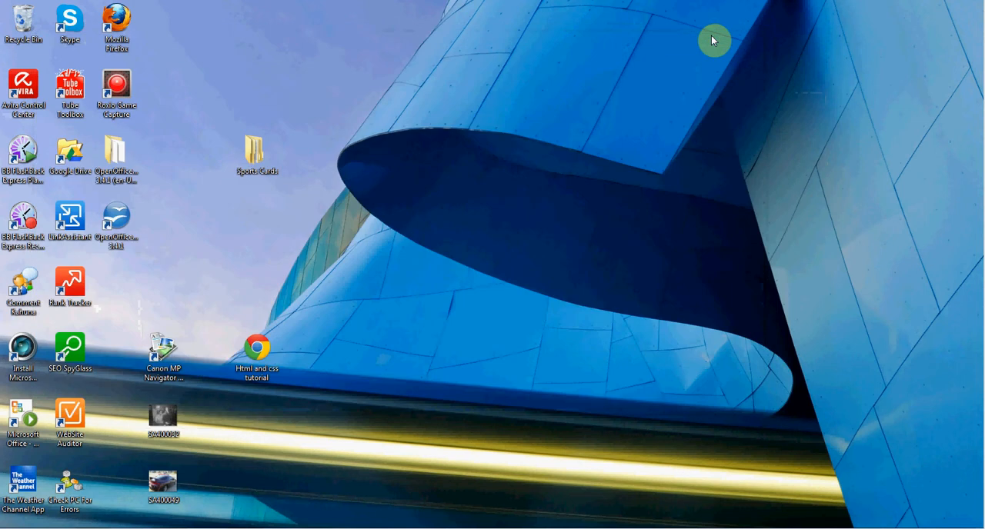
{"action": "mouse_move", "coordinate": [533, 399]}
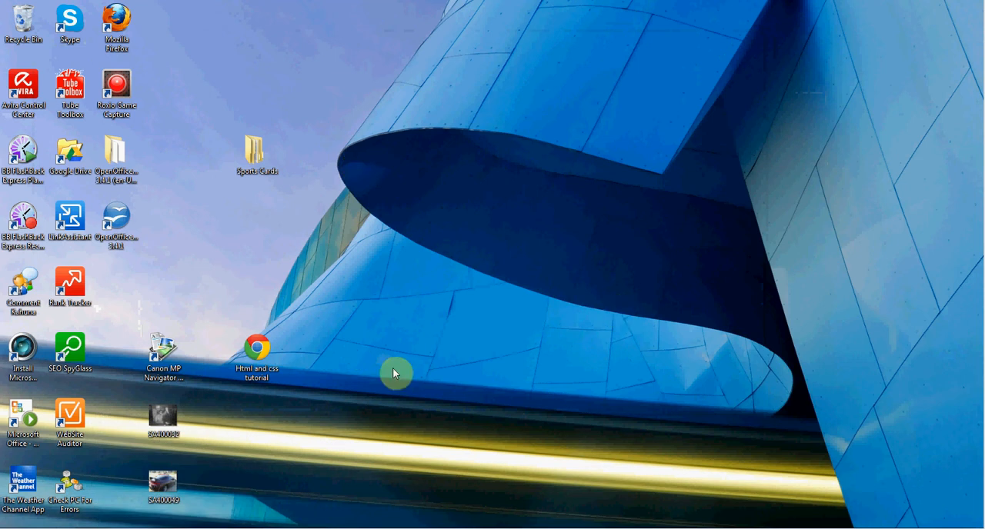
{"action": "left_click", "coordinate": [910, 481]}
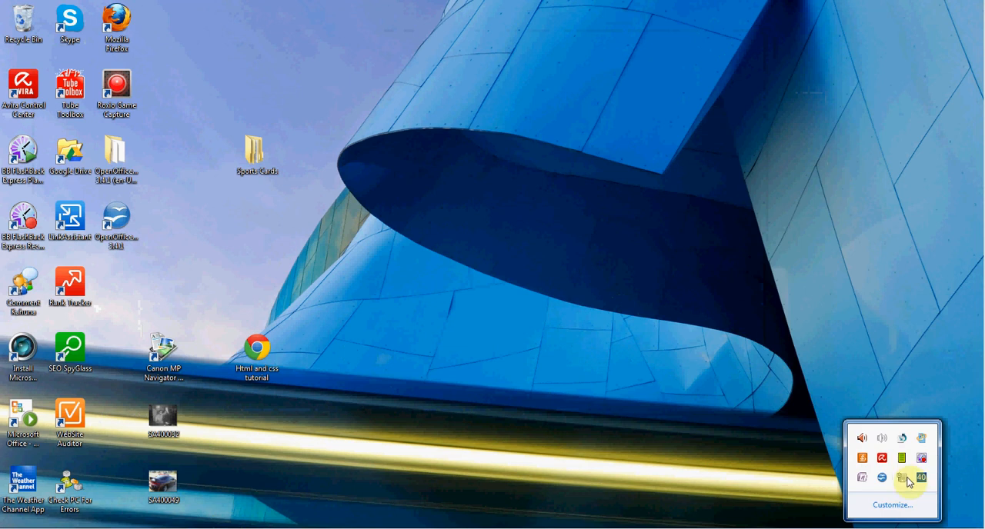